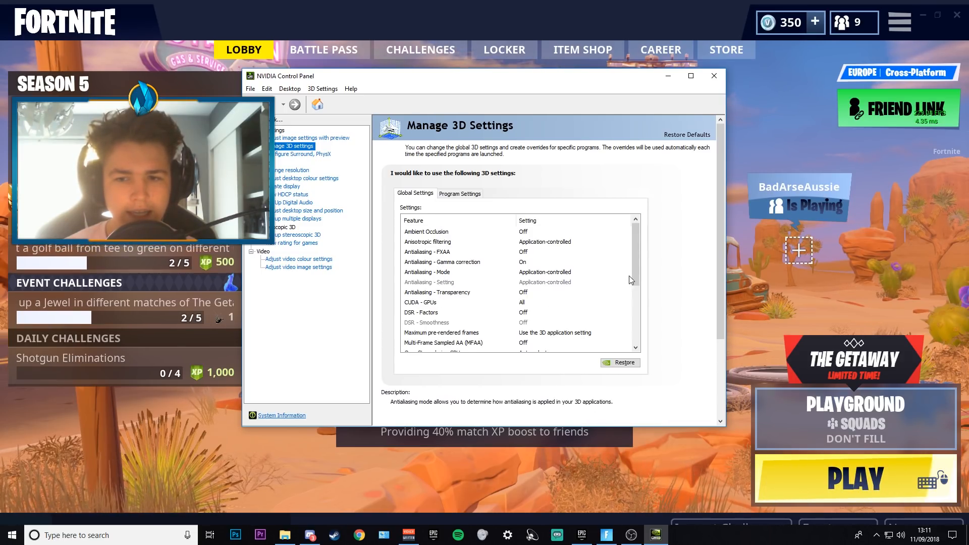
Restore default global 3D settings and choose GeForce GTX 1060 3GB as the OpenGL rendering GPU.
click(619, 363)
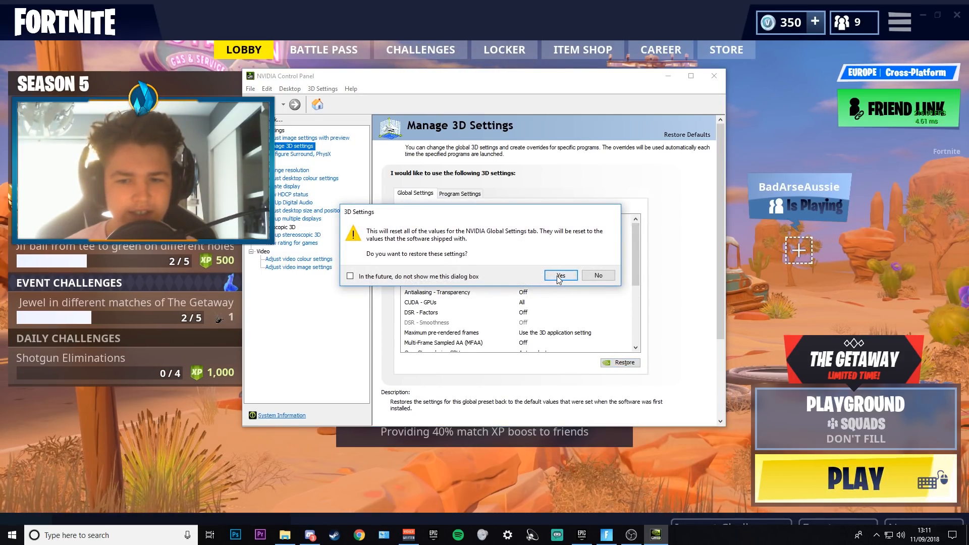
click(559, 275)
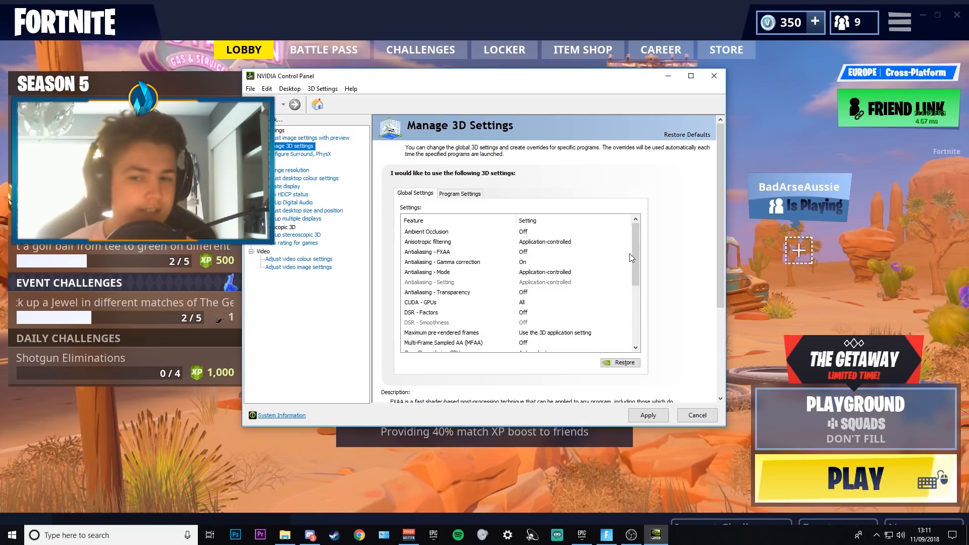
scroll(down, 3)
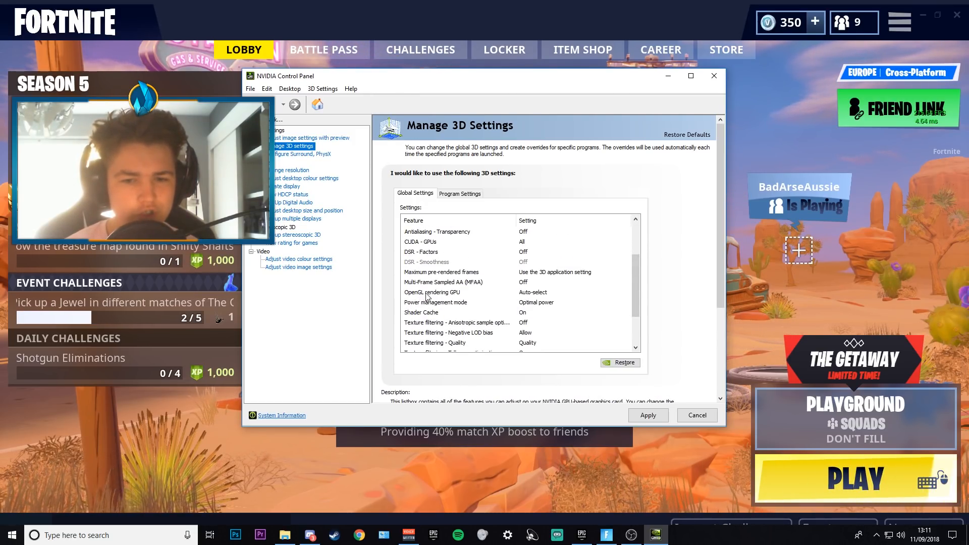
click(569, 292)
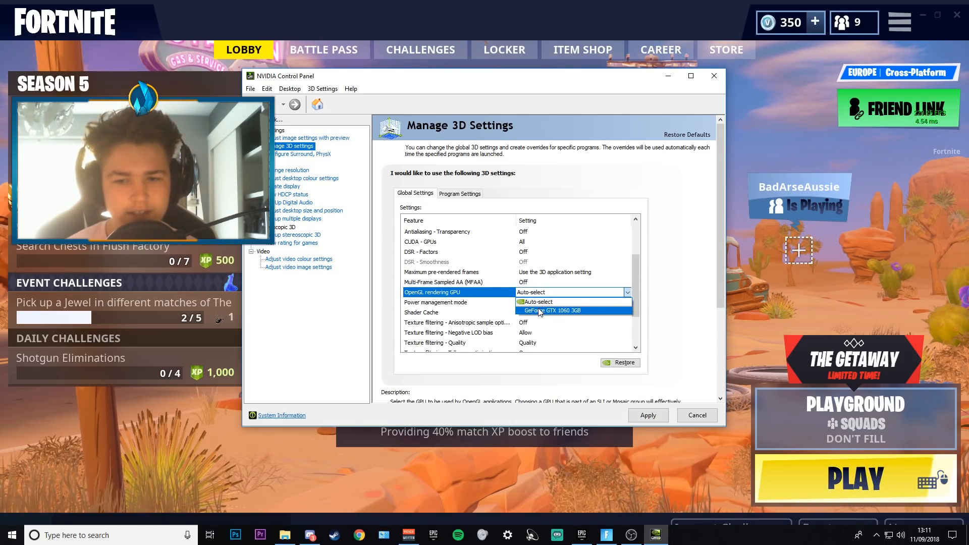
click(552, 310)
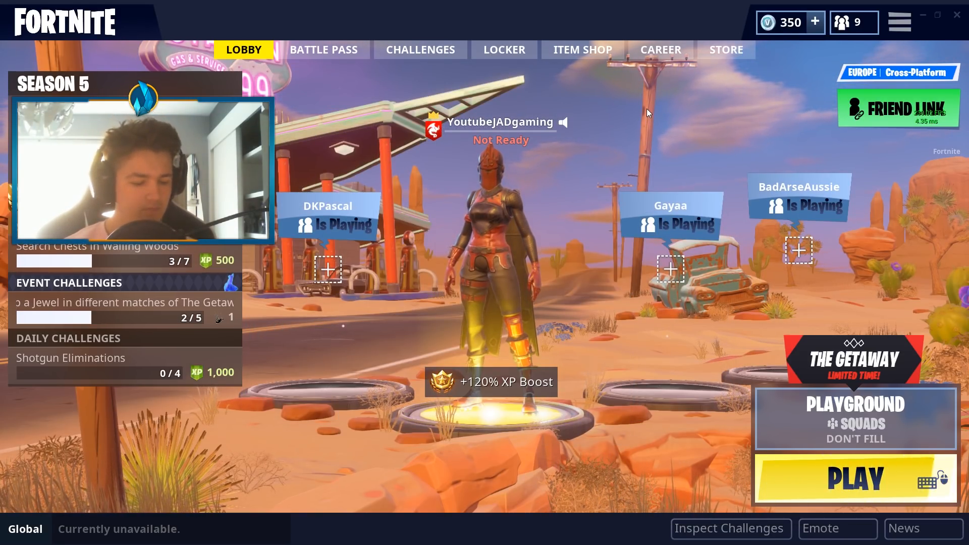
key(alt+z)
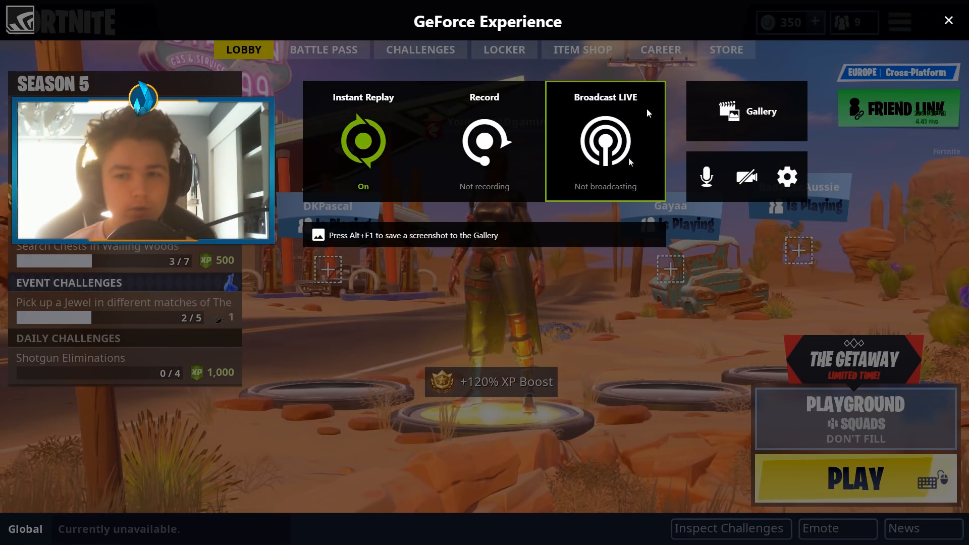
mouse_move(786, 177)
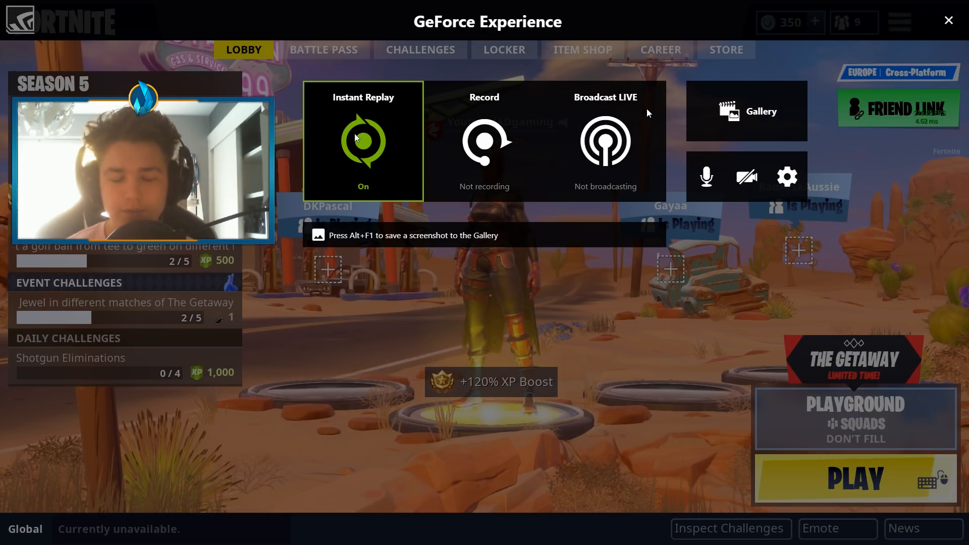
click(362, 142)
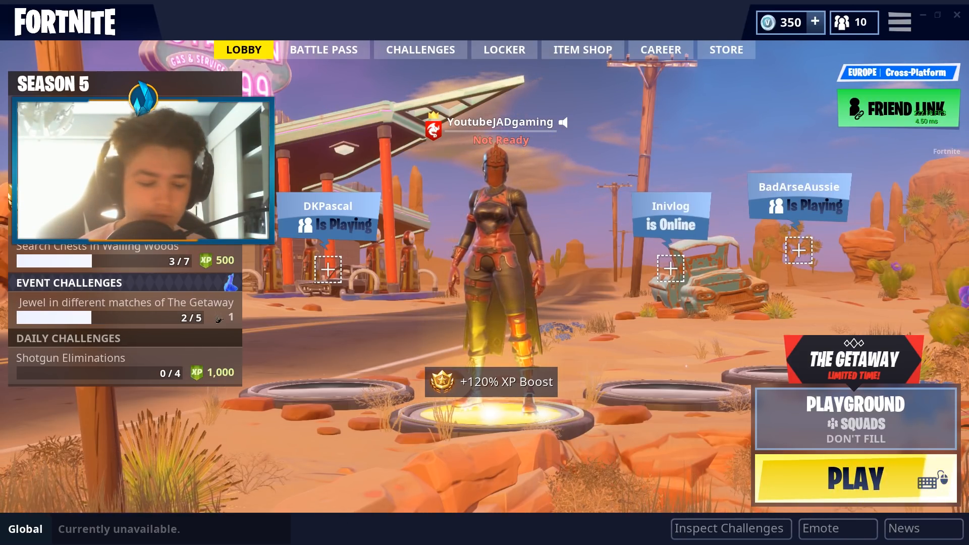
Enter 'notepad' while the GeForce Experience home library with Fortnite and Rust is shown.
text(notepad)
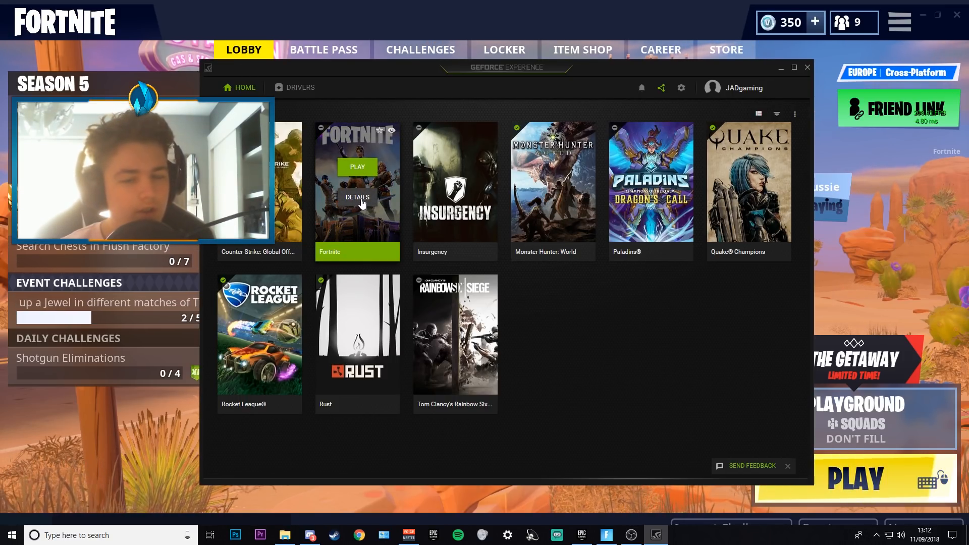
mouse_move(359, 200)
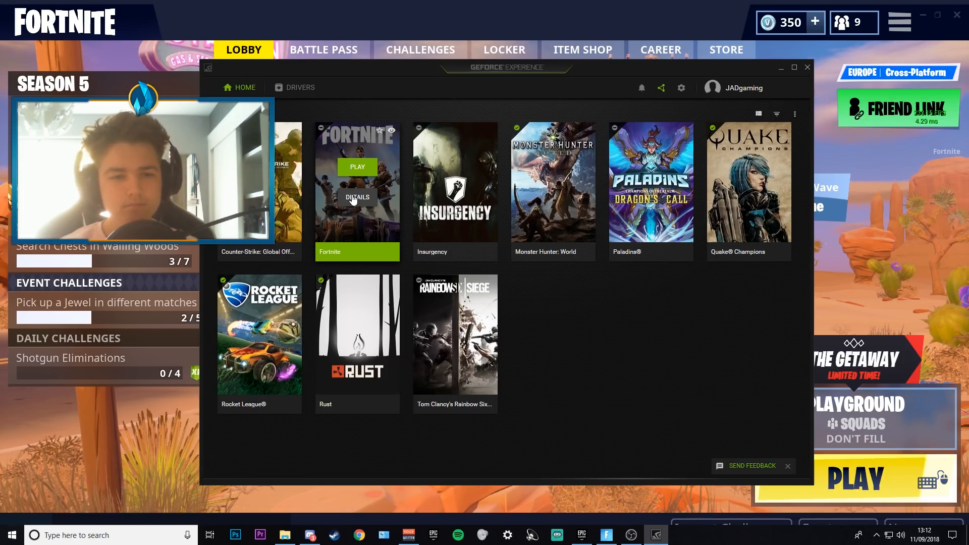
Download the latest Game Ready Driver (09/10/2018) from the Drivers page.
click(300, 87)
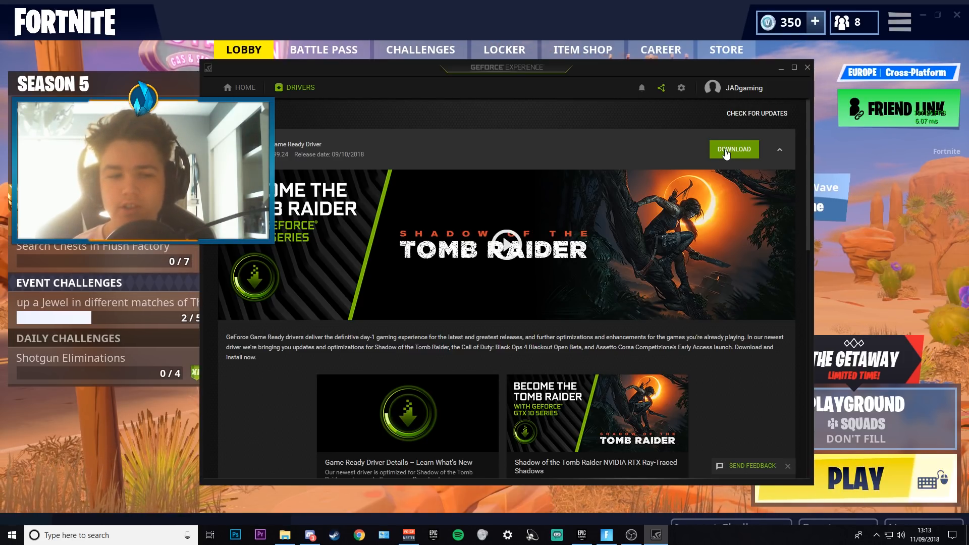
click(733, 149)
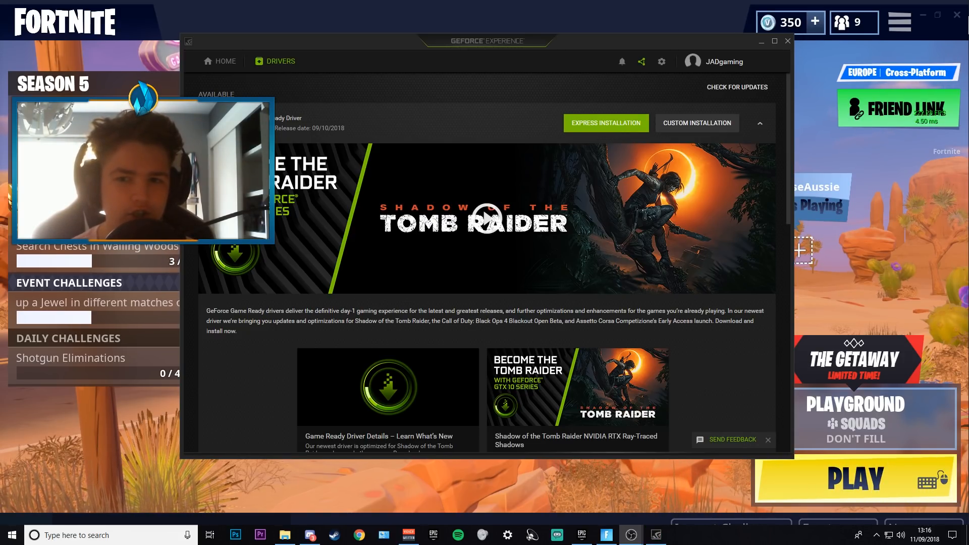
Install the downloaded Game Ready Driver with Express Installation.
click(605, 123)
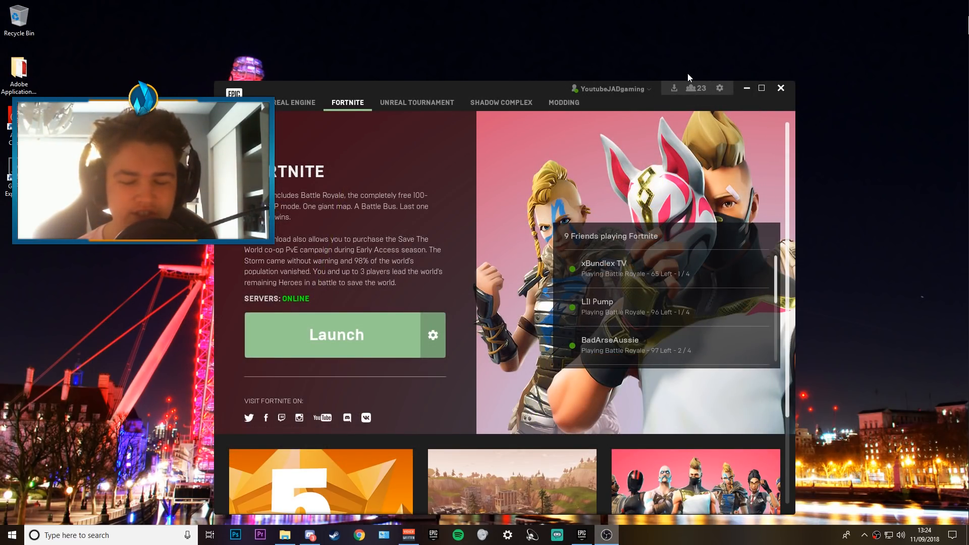
mouse_move(611, 184)
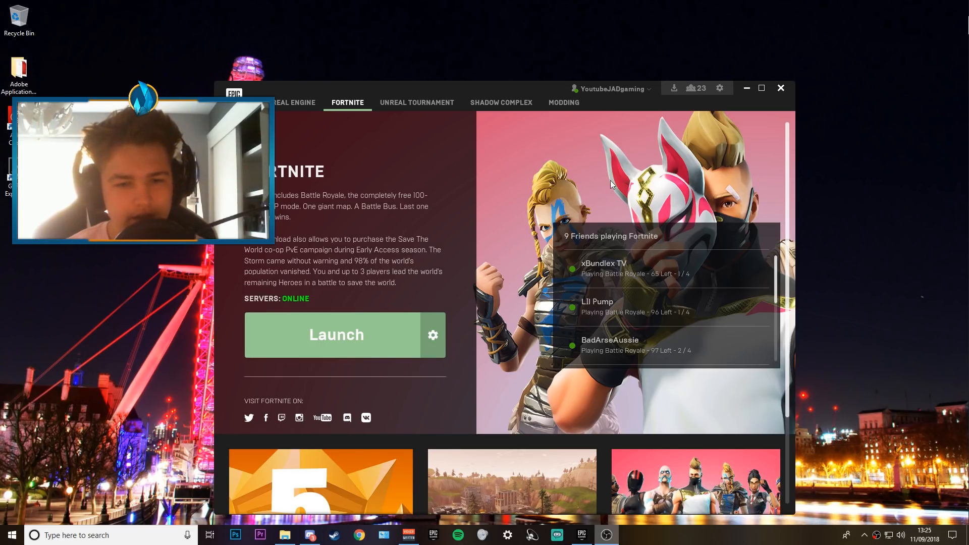
Launch Fortnite from the Epic Games Launcher into its lobby.
click(336, 335)
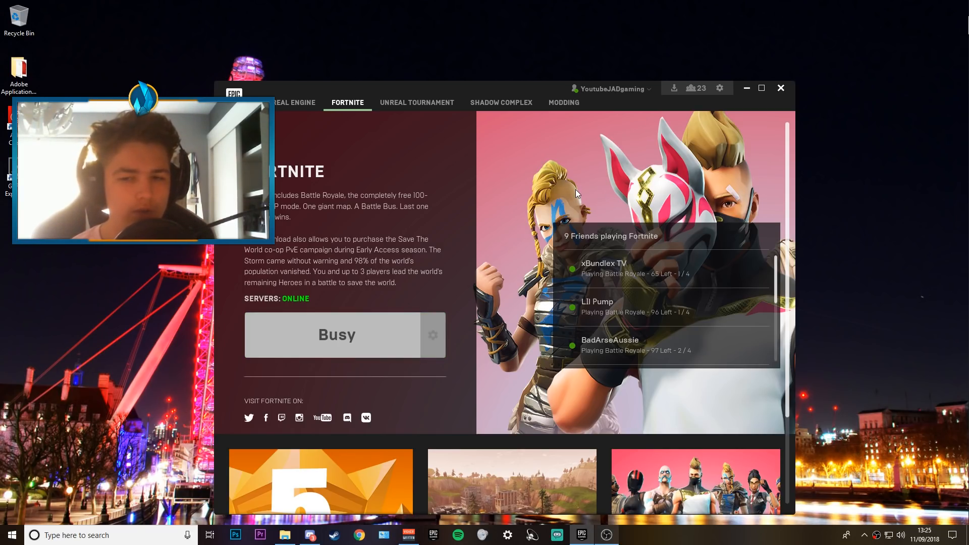
click(336, 334)
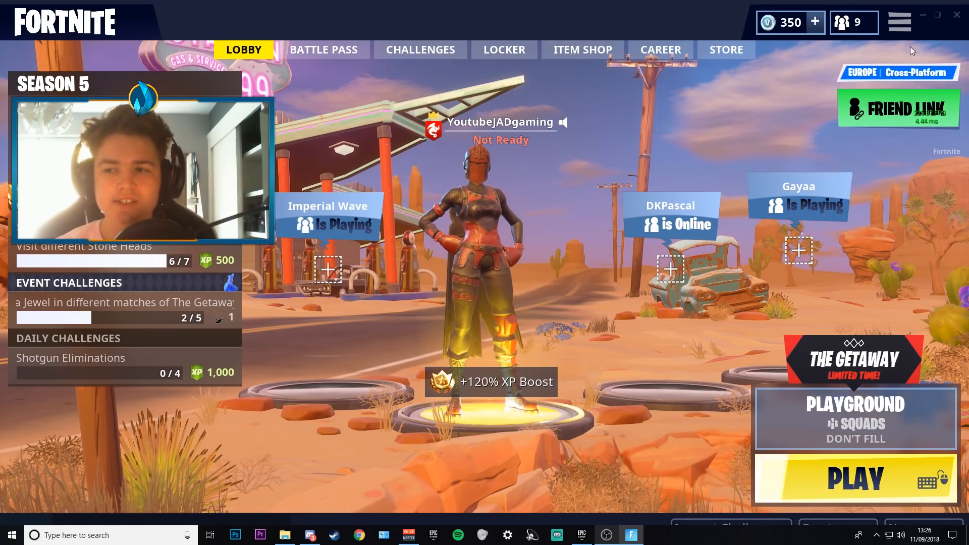
Set Fortnite's Window Mode to Fullscreen with a 144 FPS frame rate limit.
click(899, 22)
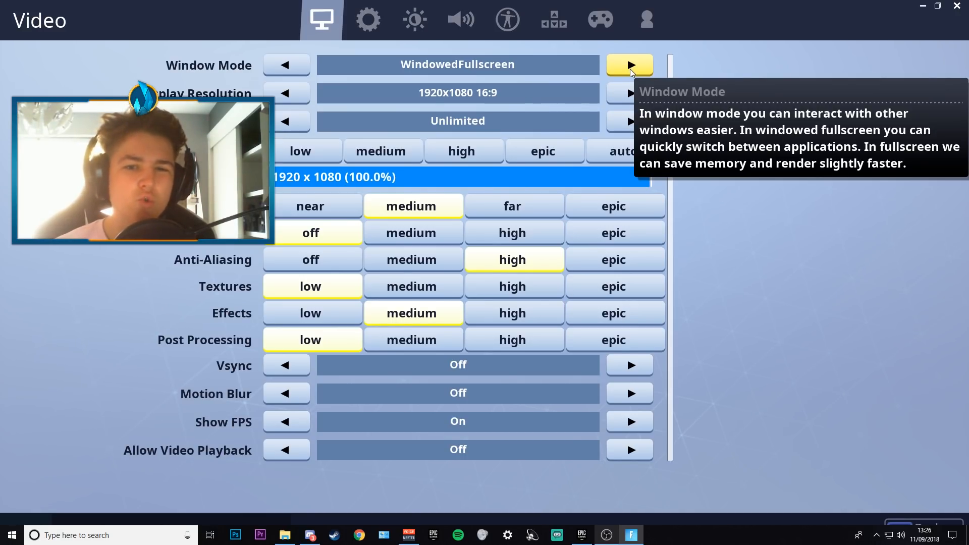
click(629, 65)
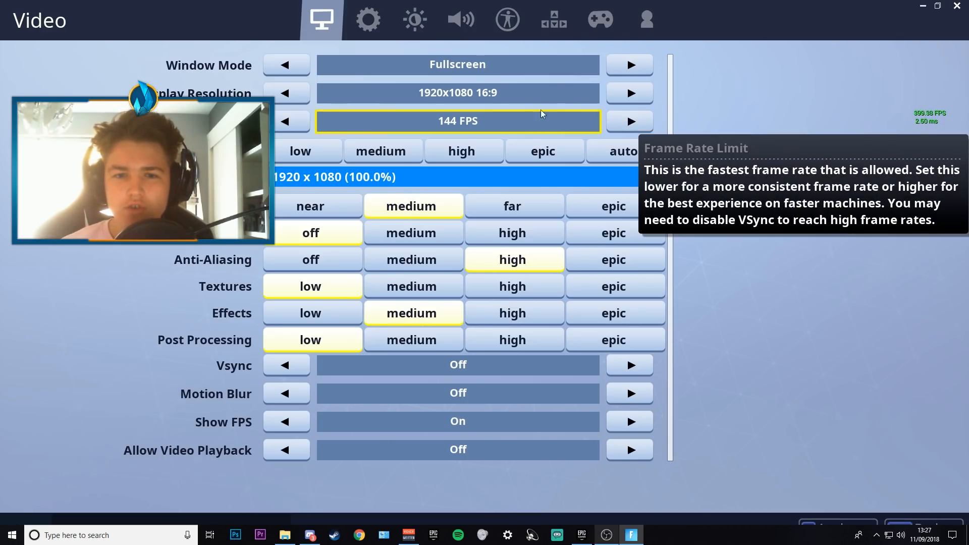
Lower the 3D resolution scale to about 89 percent.
click(543, 150)
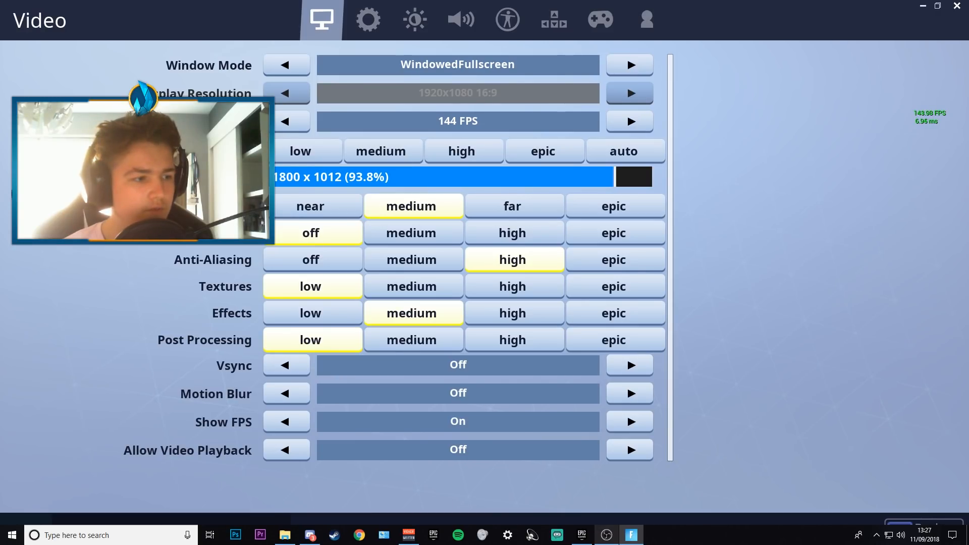
drag(617, 177, 609, 177)
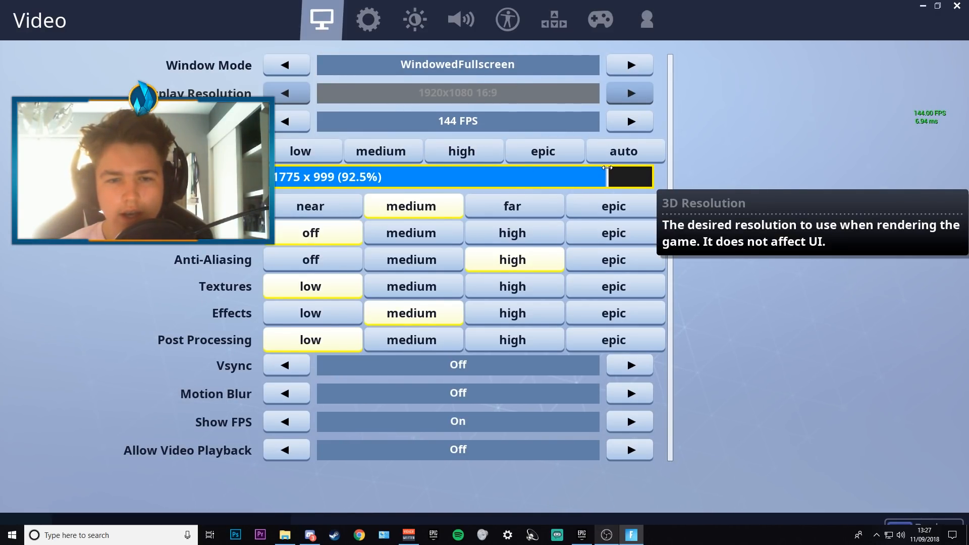
drag(608, 177, 588, 177)
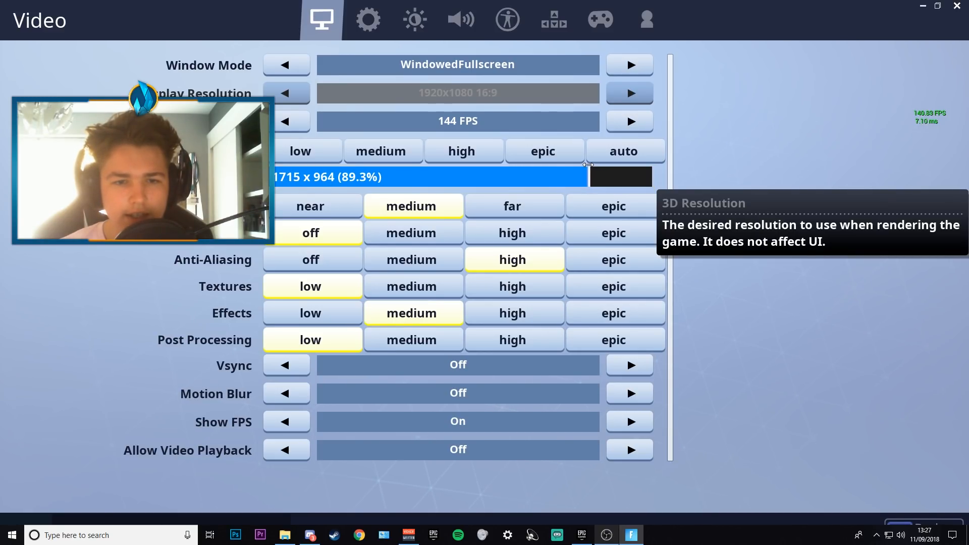
drag(584, 178, 578, 178)
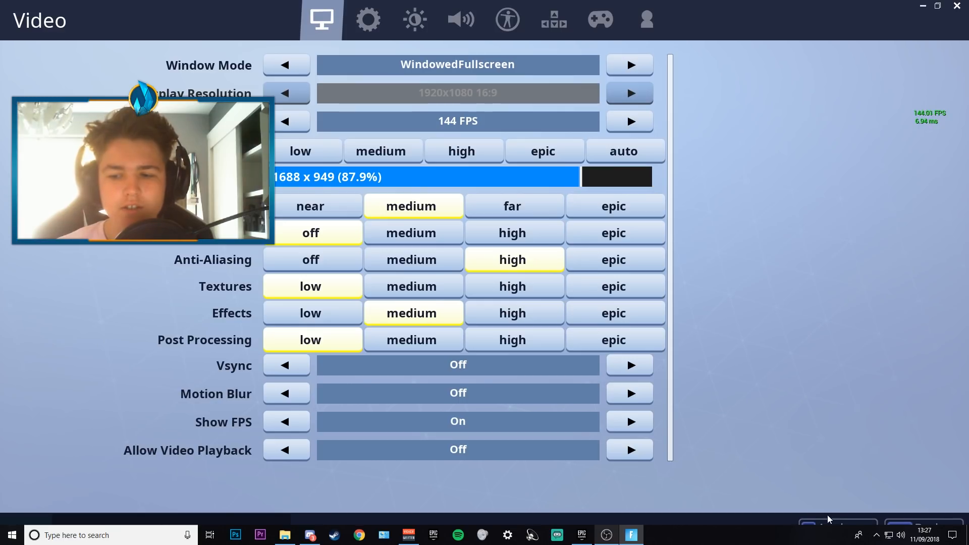
mouse_move(411, 107)
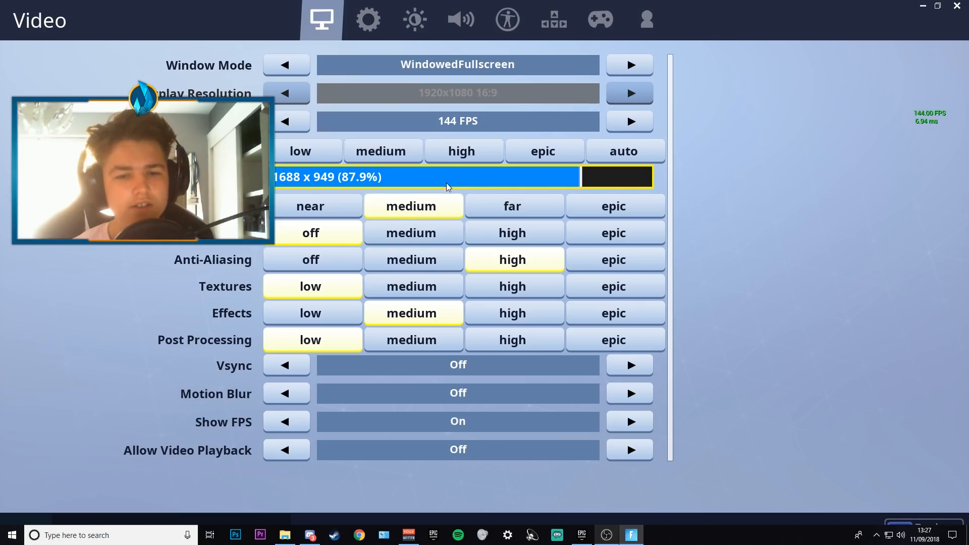
Set shadows off, anti-aliasing medium, textures low, effects and post processing low.
click(310, 232)
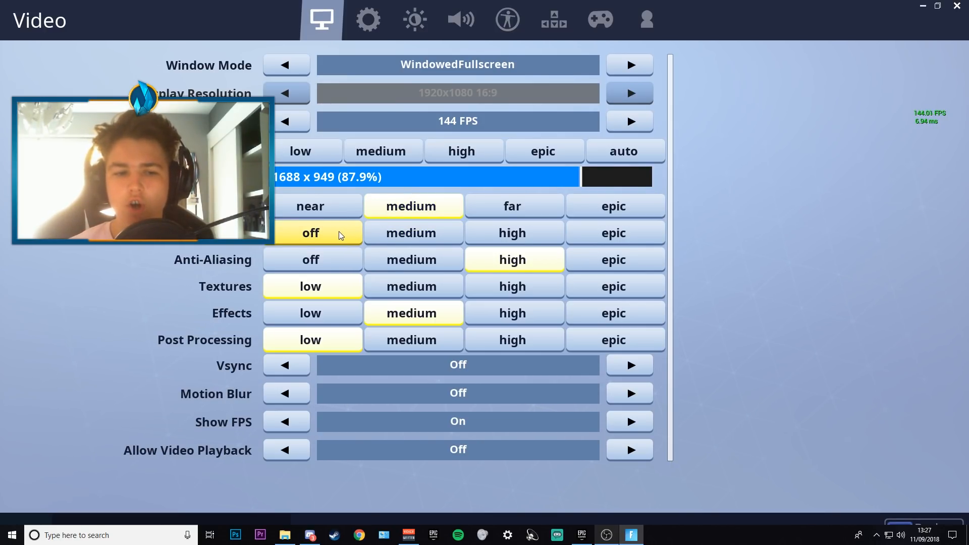
click(411, 259)
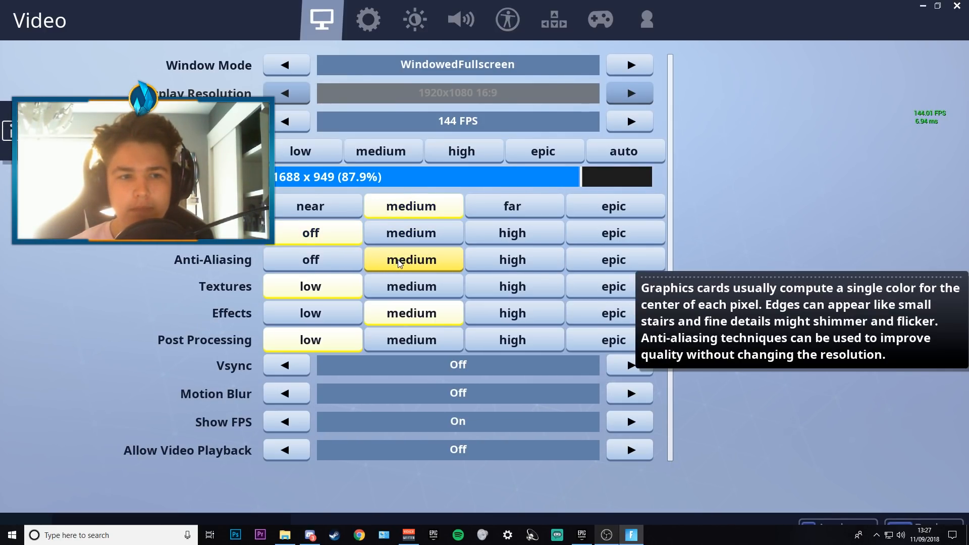
click(312, 286)
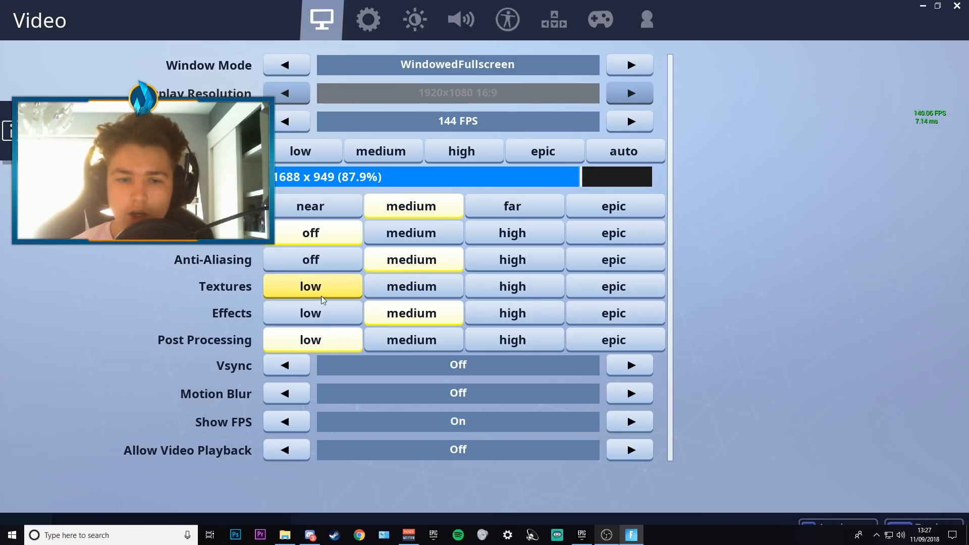
click(310, 313)
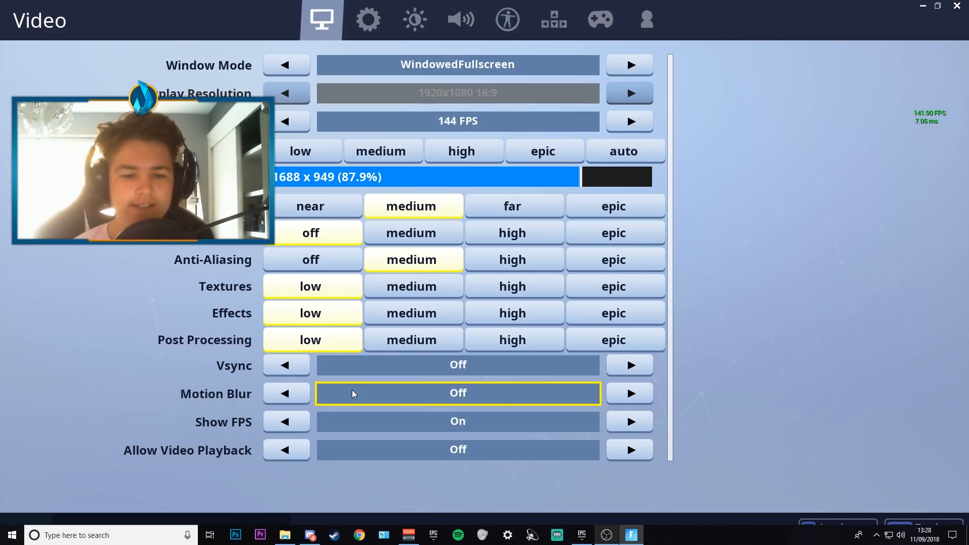
mouse_move(344, 428)
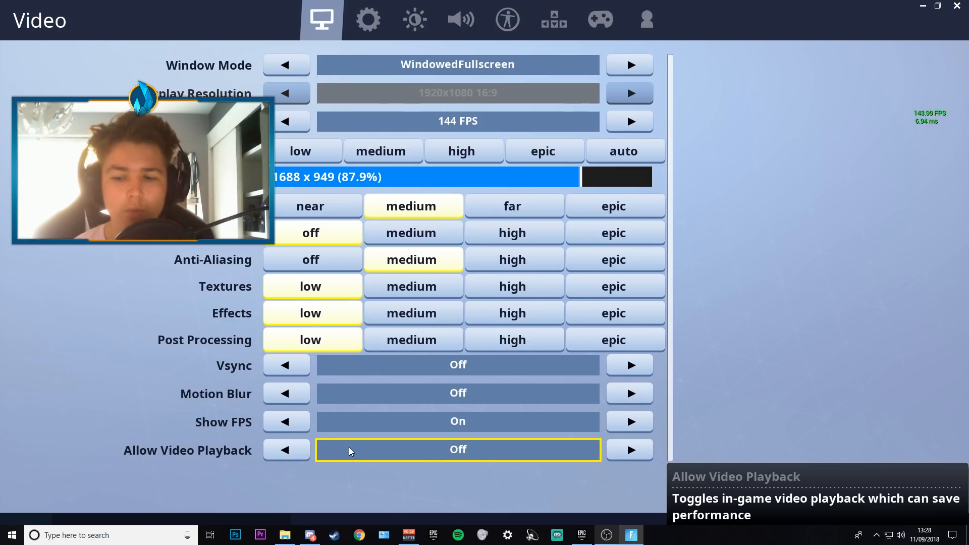
click(411, 313)
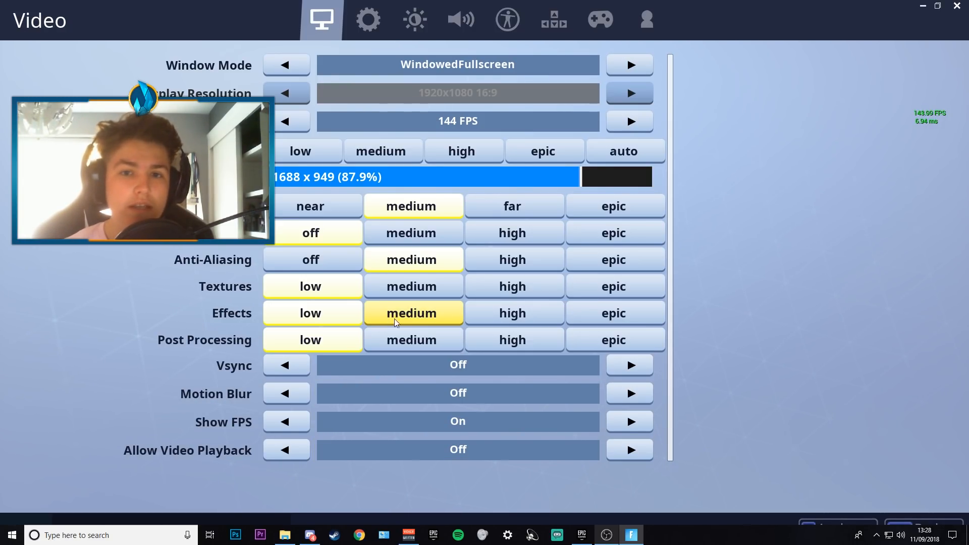
mouse_move(410, 312)
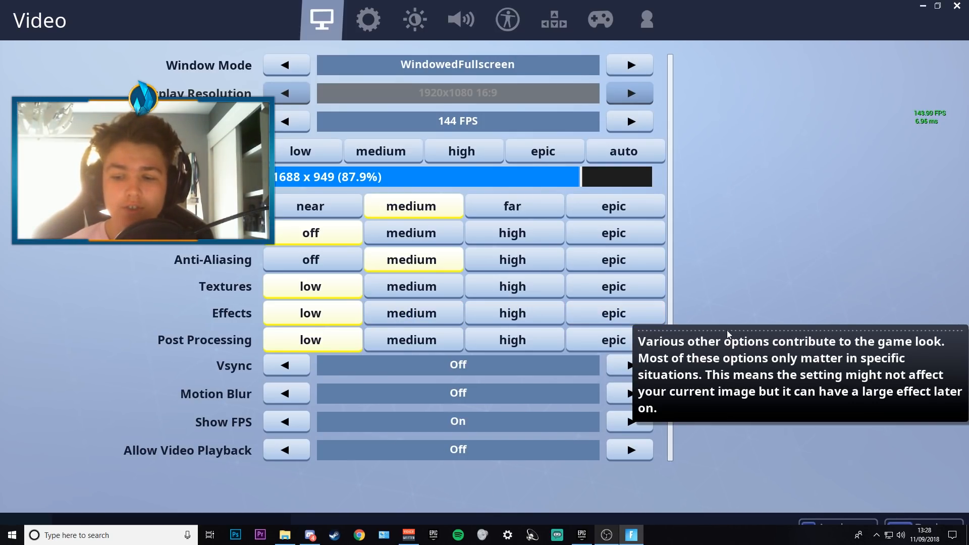
mouse_move(775, 109)
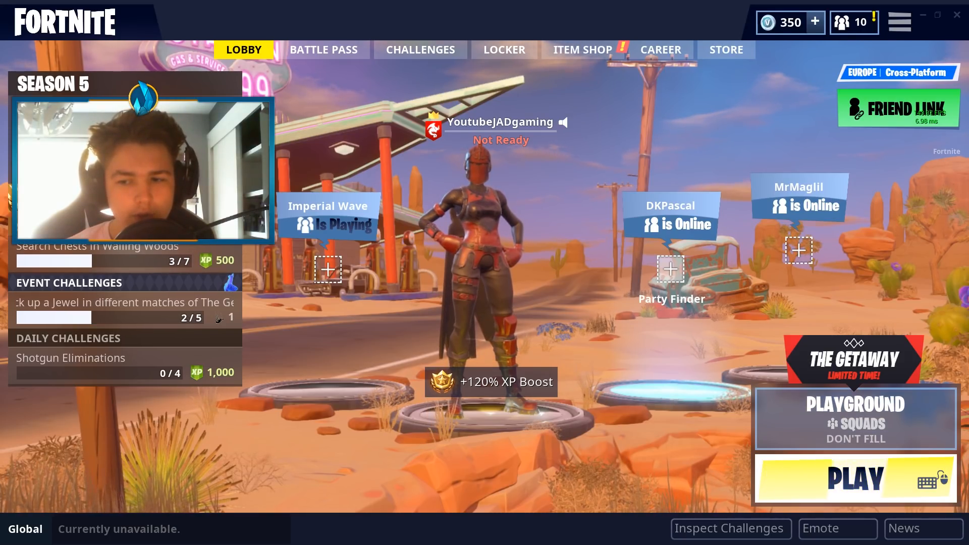
Start a Playground Squads match from the lobby.
click(854, 478)
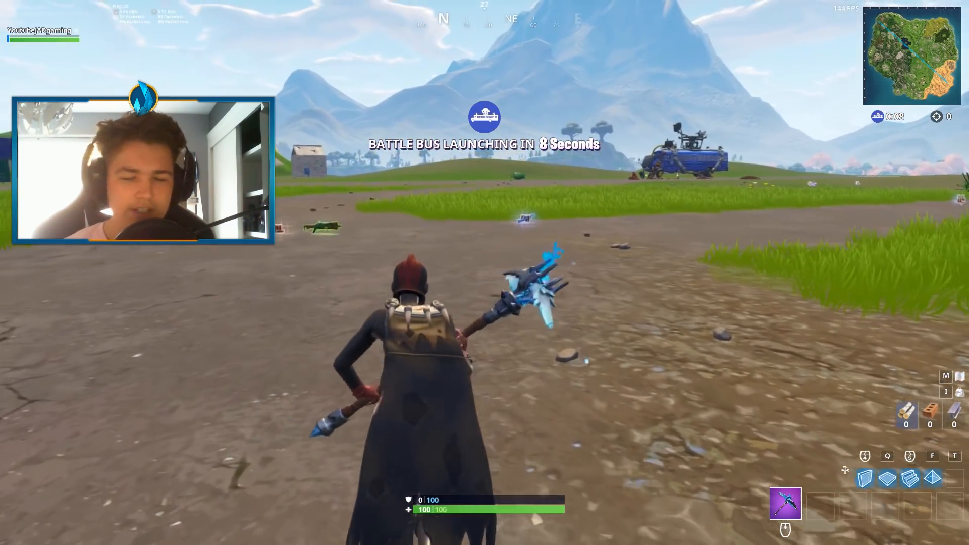
Raise the frame rate limit to Unlimited from the in-match settings.
key(Escape)
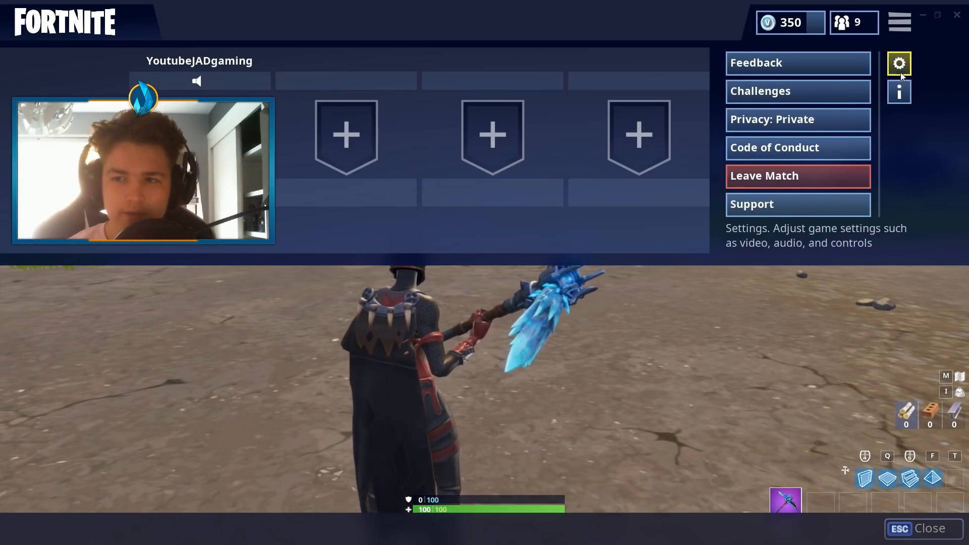
click(898, 63)
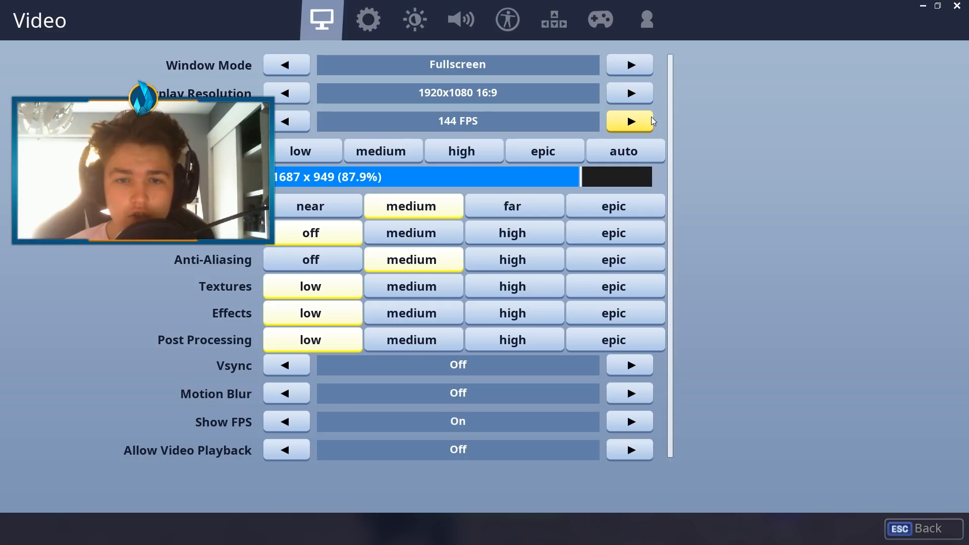
click(628, 121)
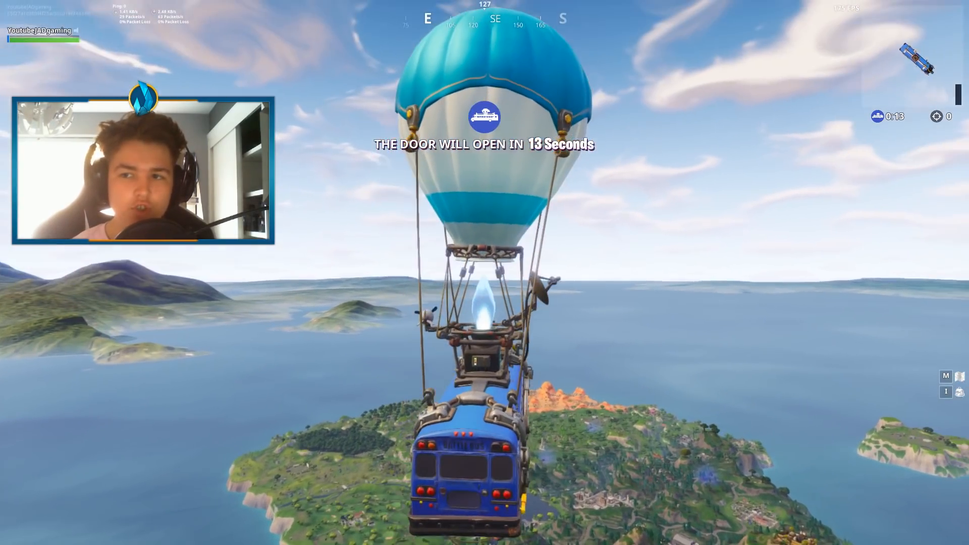
key(Escape)
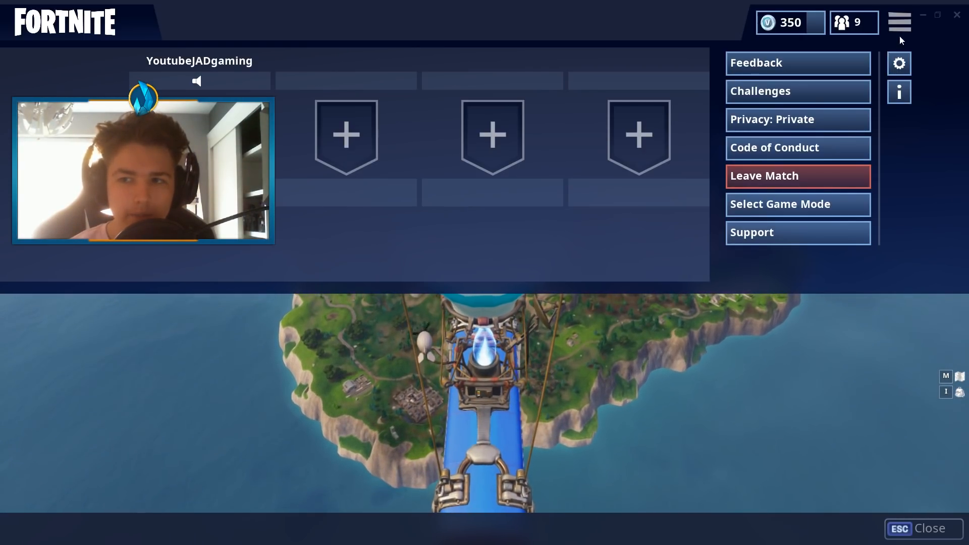
click(899, 62)
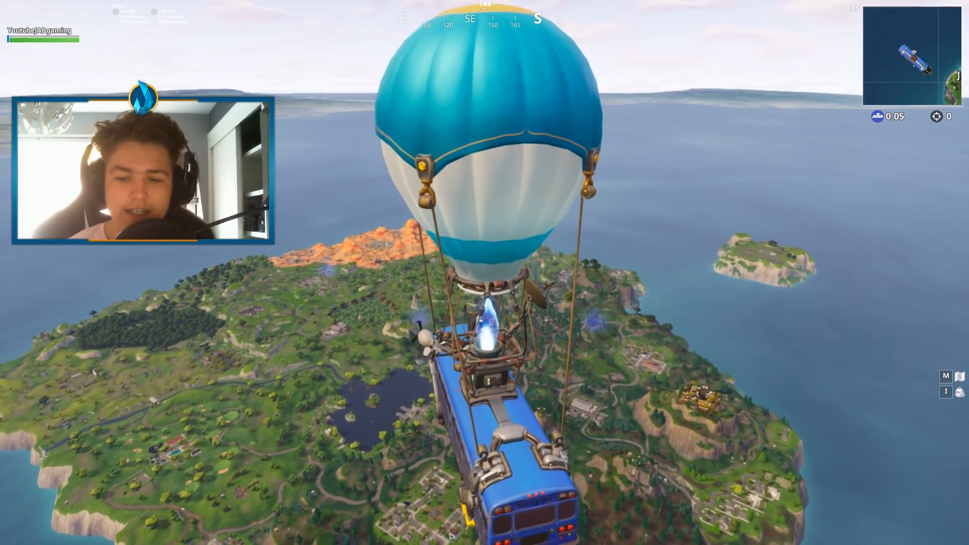
Switch Window Mode back to Fullscreen 1920x1080 and keep the new video settings.
key(Escape)
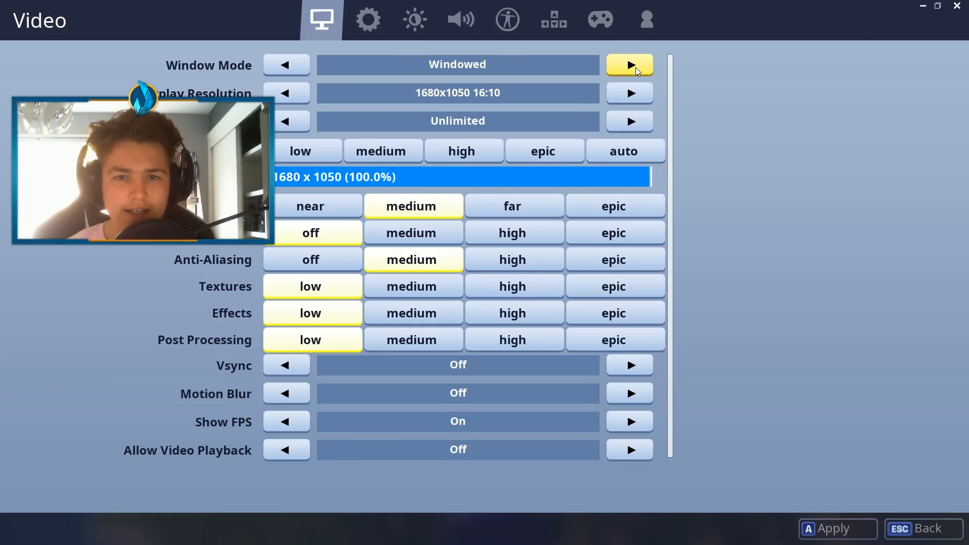
click(629, 65)
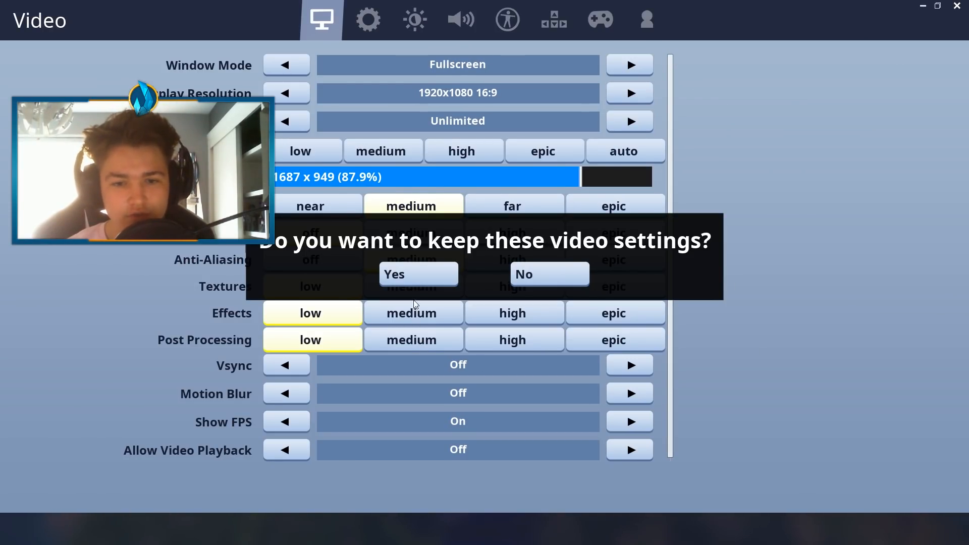
click(417, 273)
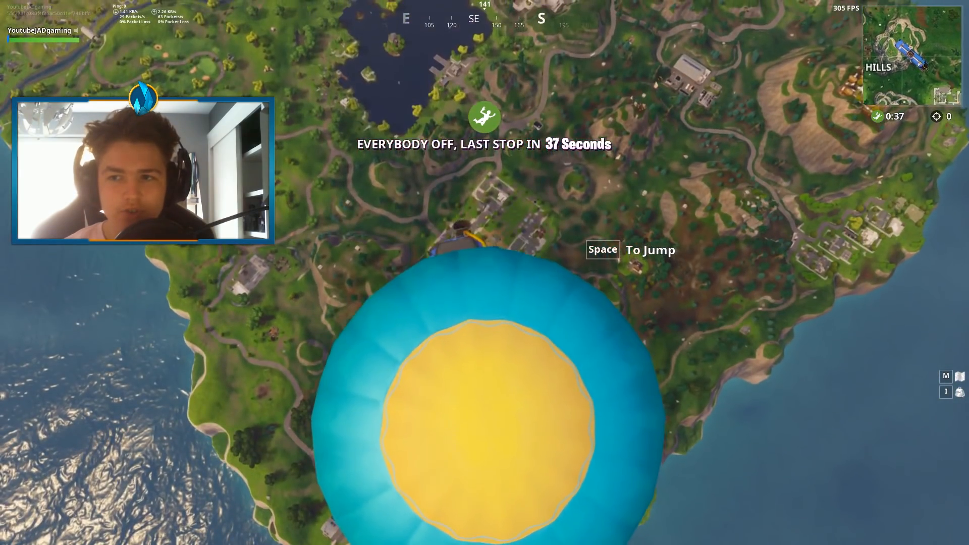
key(space)
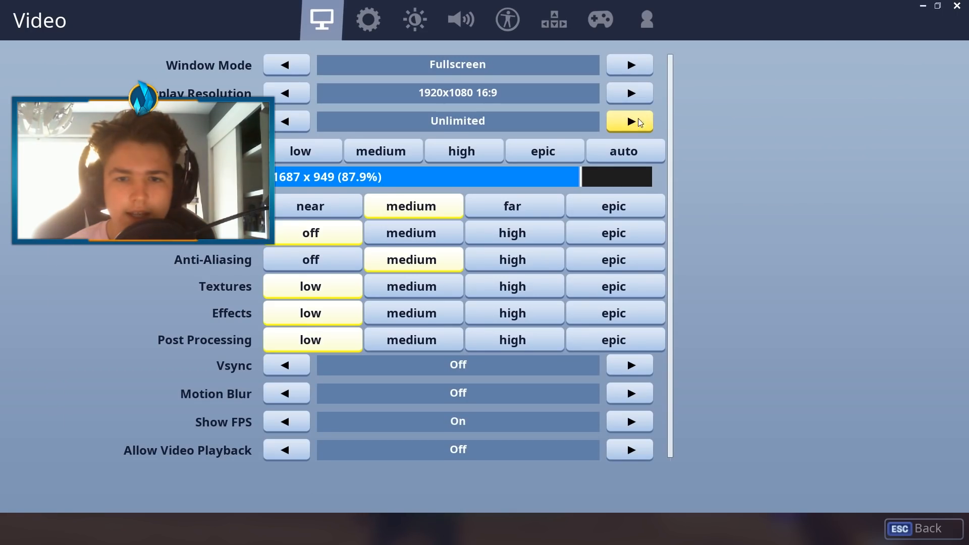
Set the frame rate limit to 200 FPS.
click(628, 120)
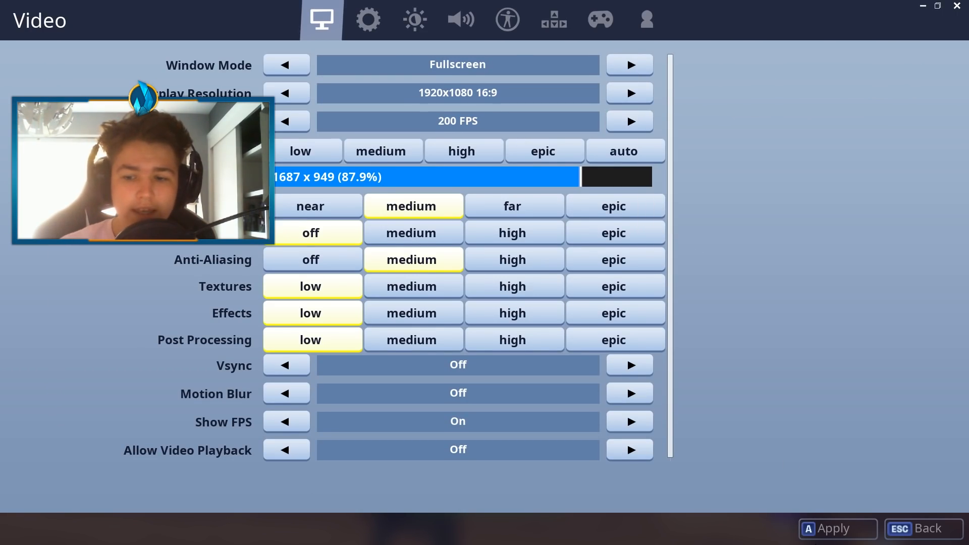